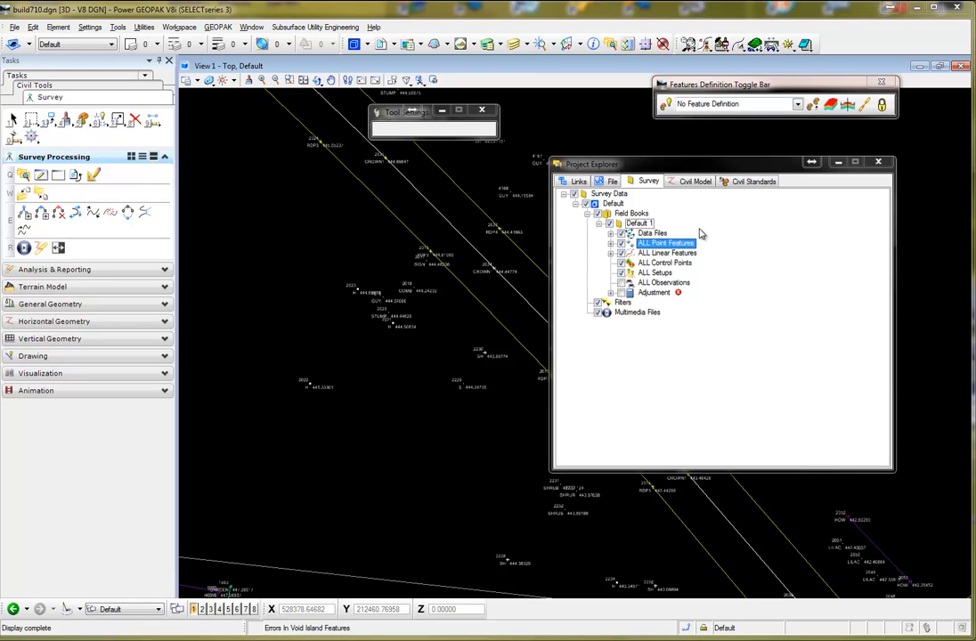
mouse_move(596, 235)
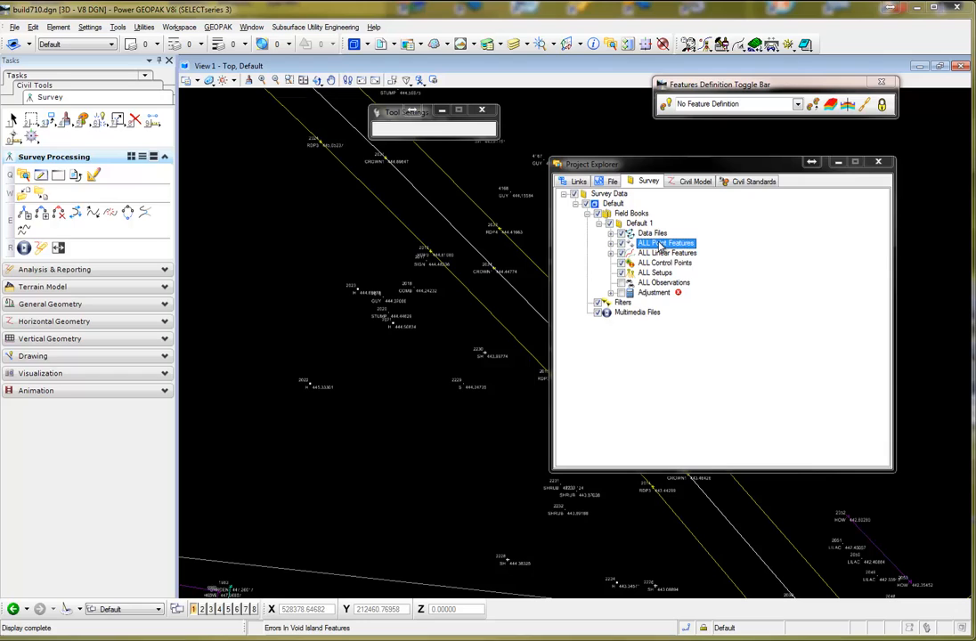
Step: Create a new point feature under ALL Point Features and begin naming it 'newpoint'
right_click(658, 242)
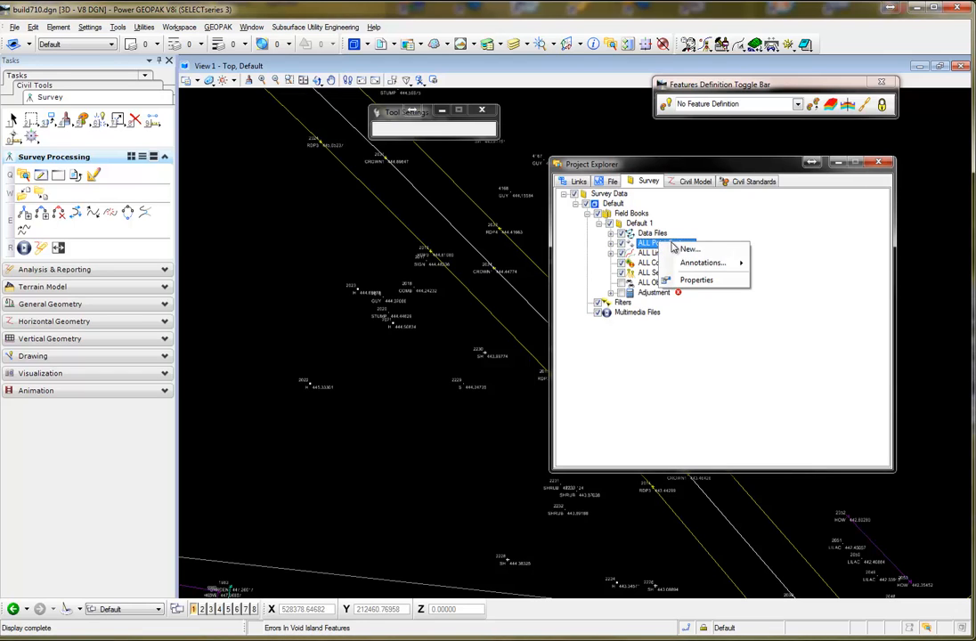
left_click(687, 250)
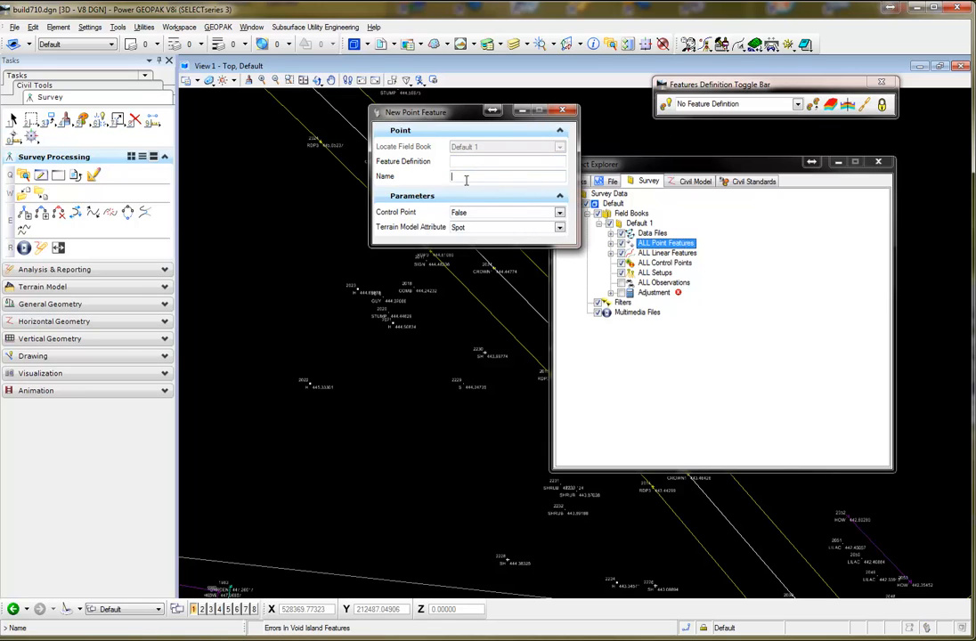
type("ne")
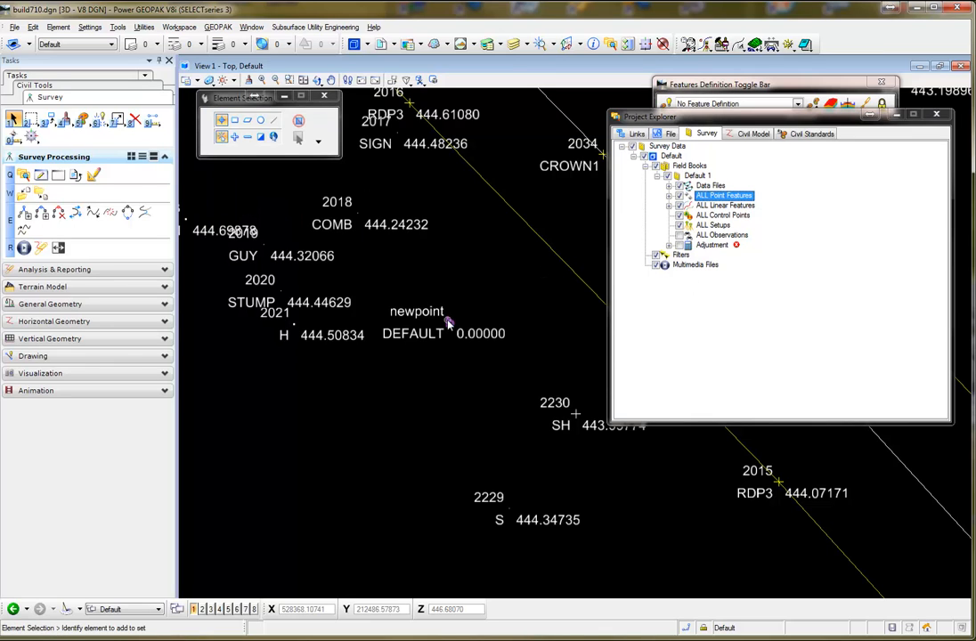
mouse_move(509, 267)
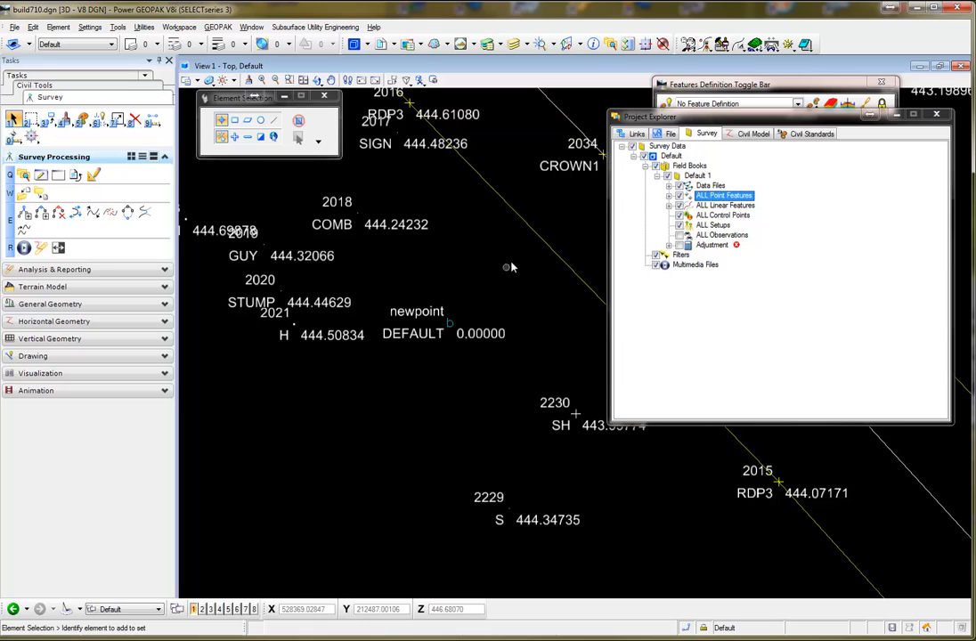
mouse_move(536, 239)
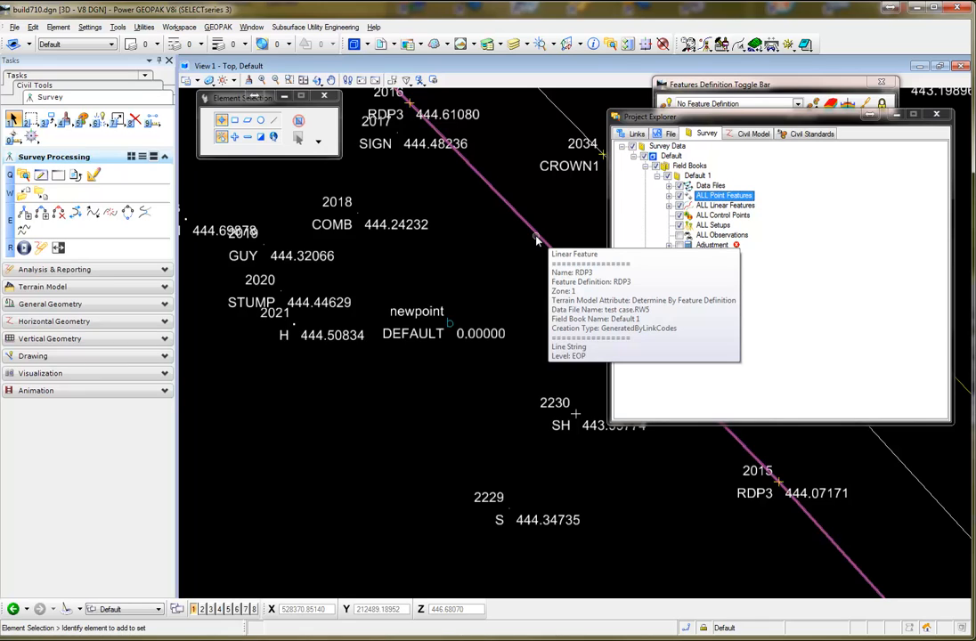
Step: Select the RDP3 linear feature line running past newpoint
left_click(538, 239)
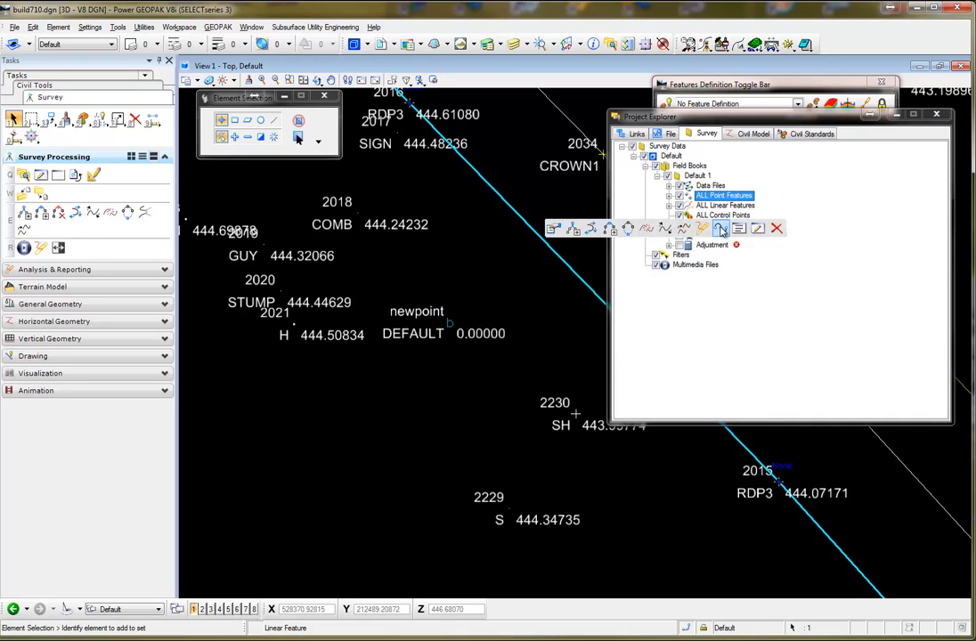
mouse_move(721, 229)
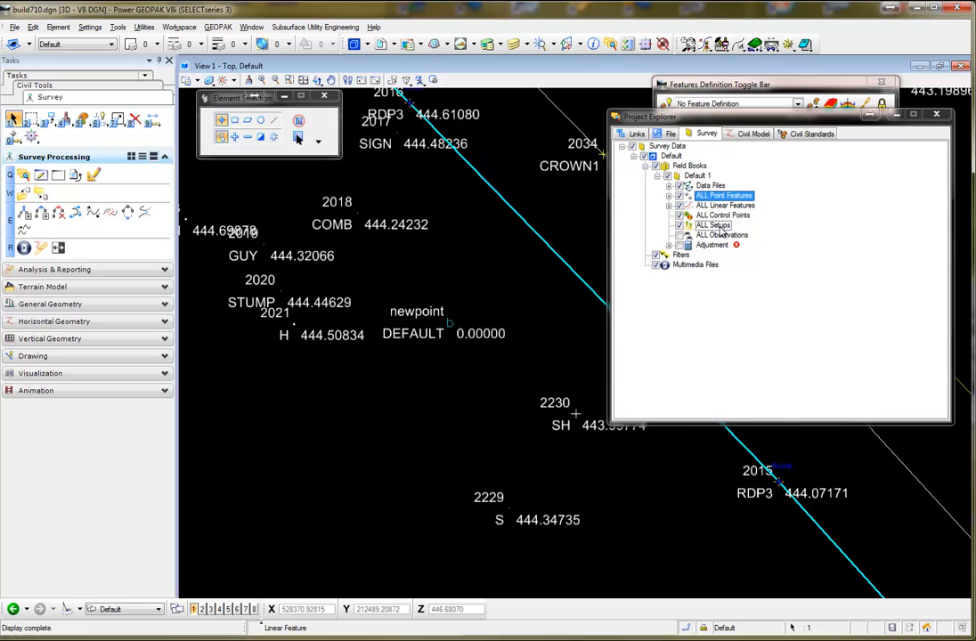
mouse_move(570, 278)
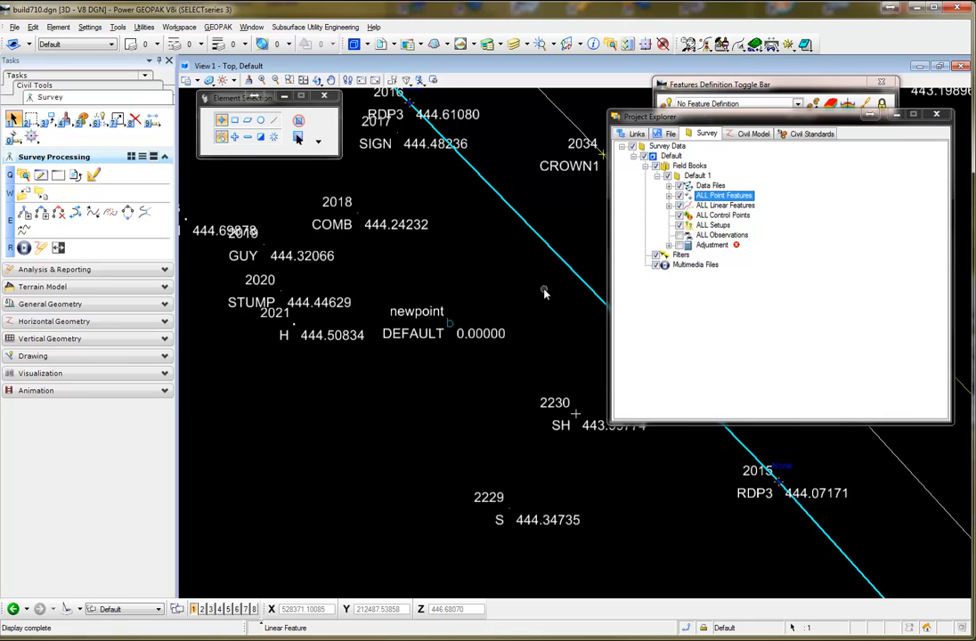
mouse_move(459, 322)
type("445")
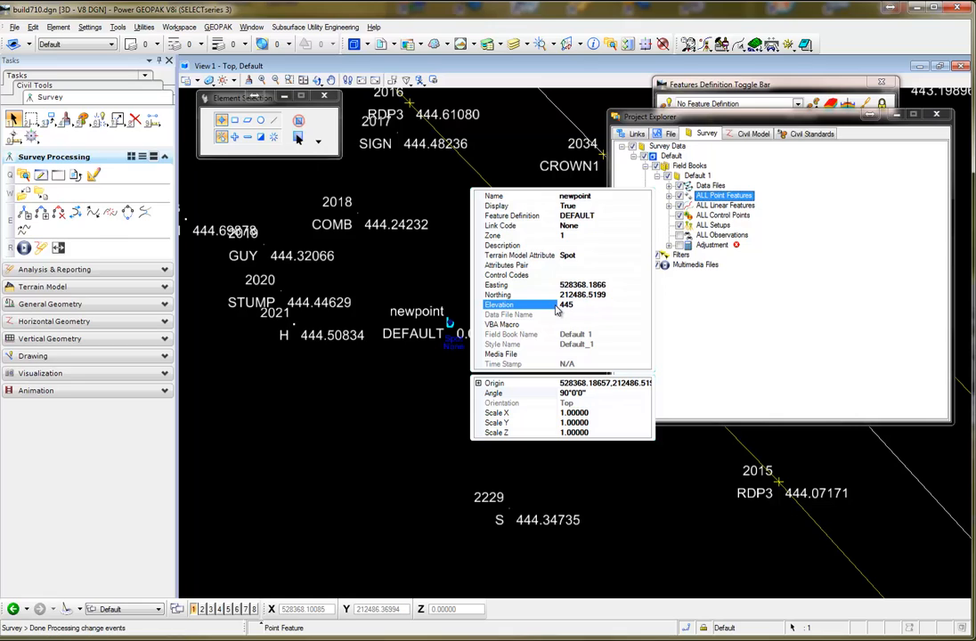
Step: Set newpoint's Elevation property to 445
left_click(584, 305)
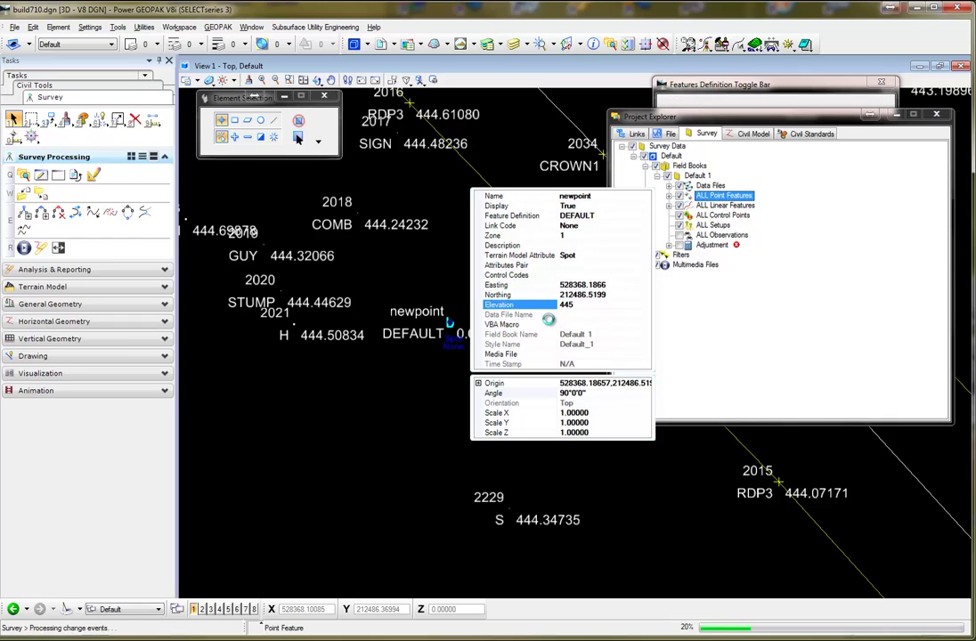
left_click(442, 377)
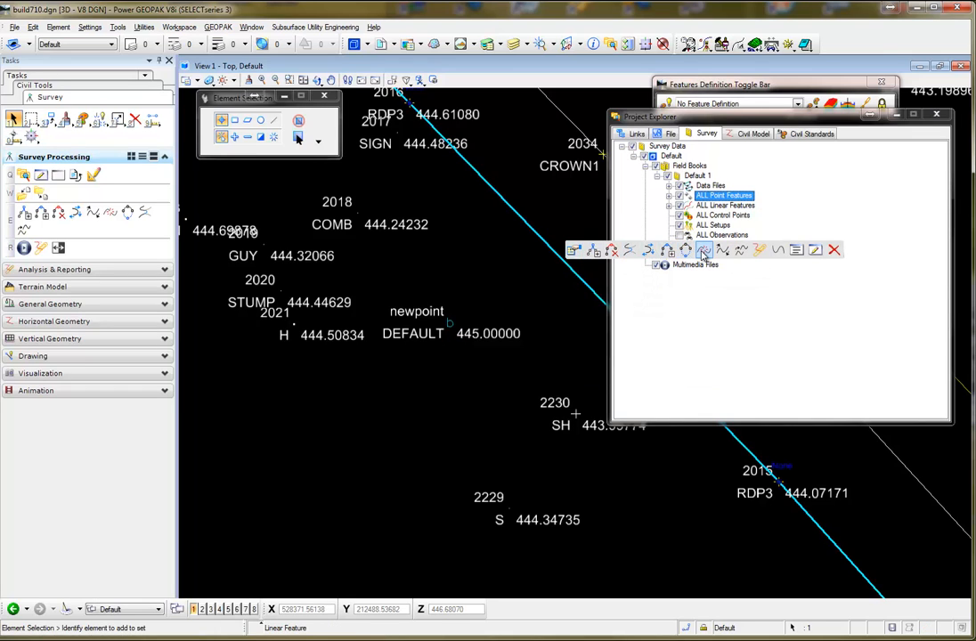
mouse_move(725, 249)
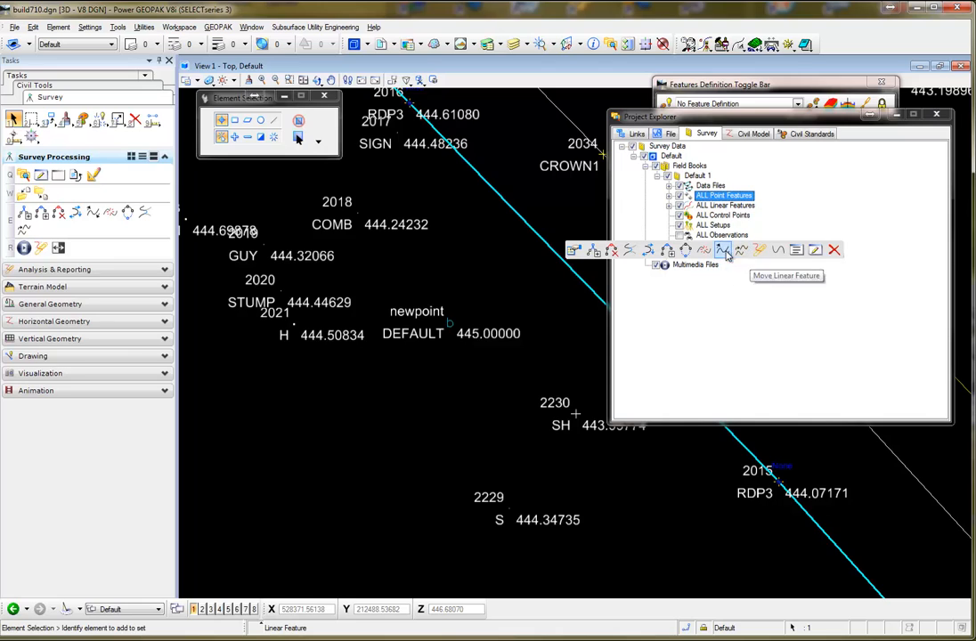
mouse_move(684, 250)
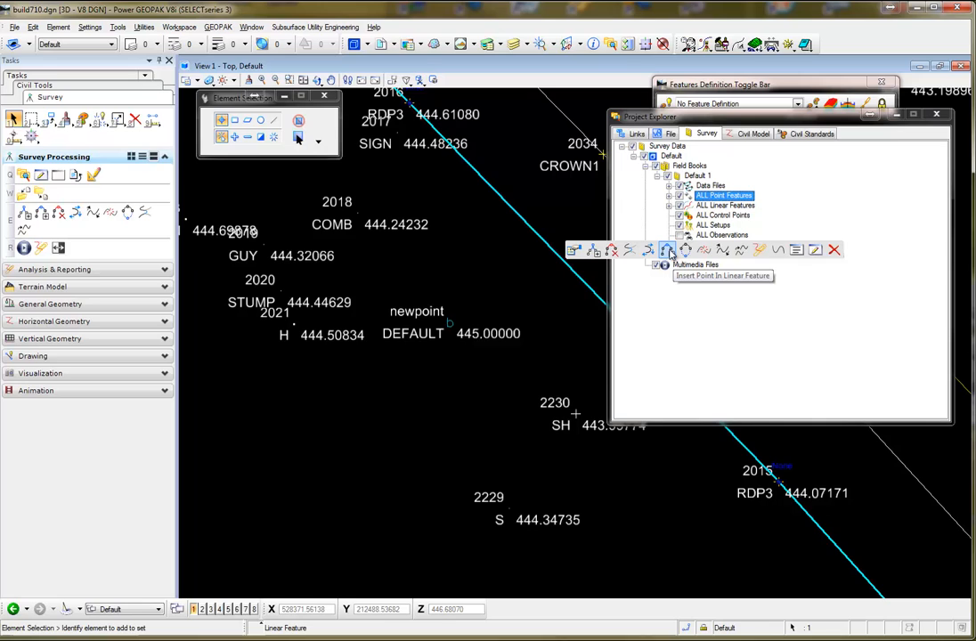
Step: Start Insert Point In Linear Feature from the RDP3 context toolbar
left_click(668, 249)
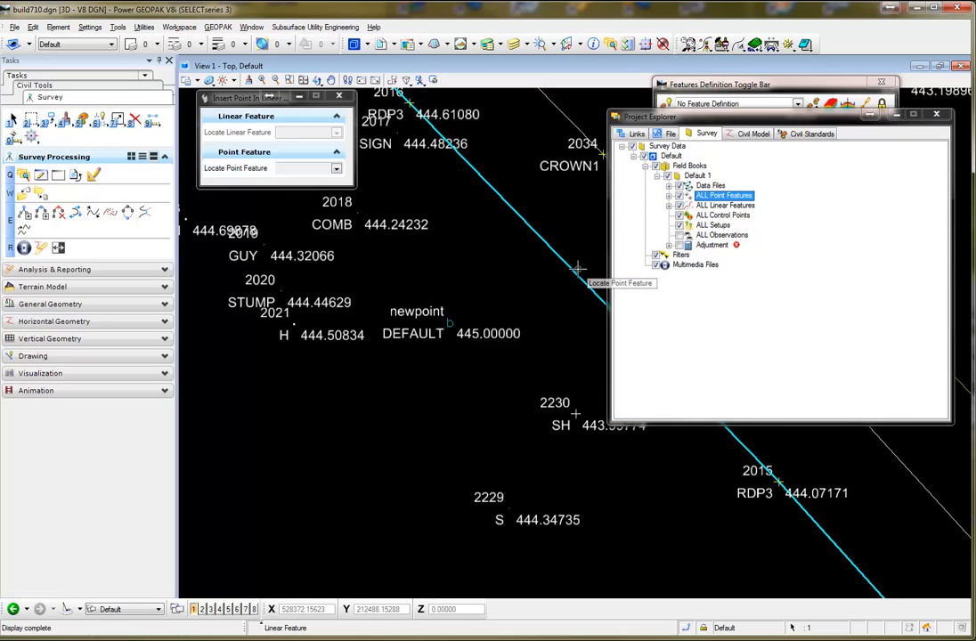
mouse_move(449, 325)
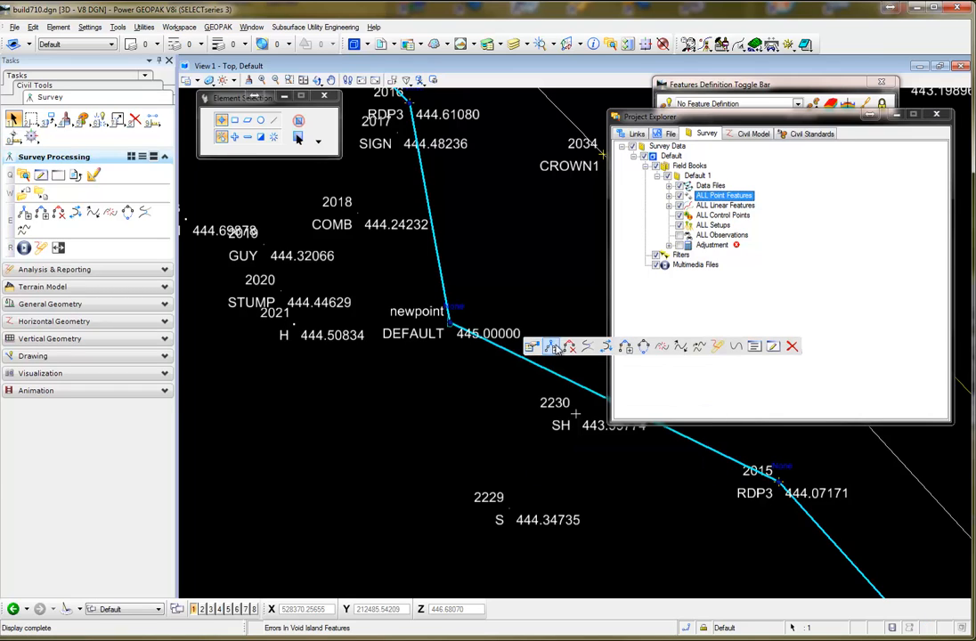
mouse_move(755, 345)
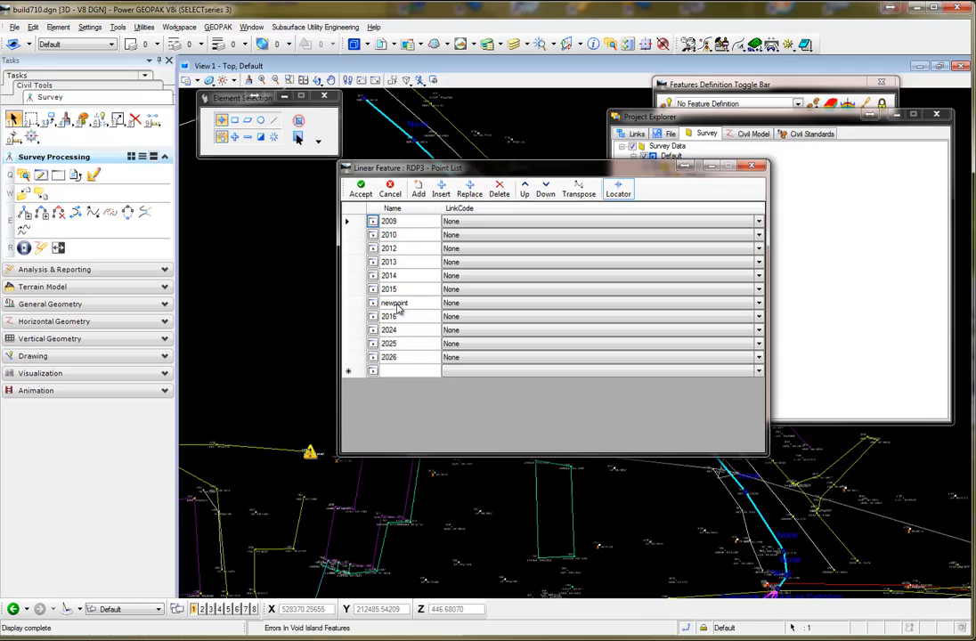
mouse_move(442, 187)
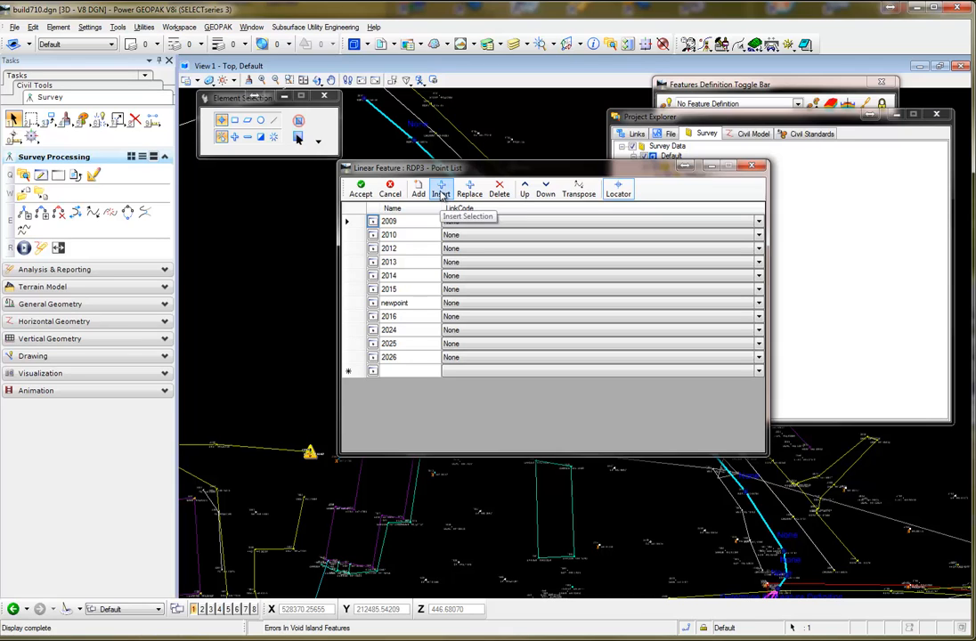